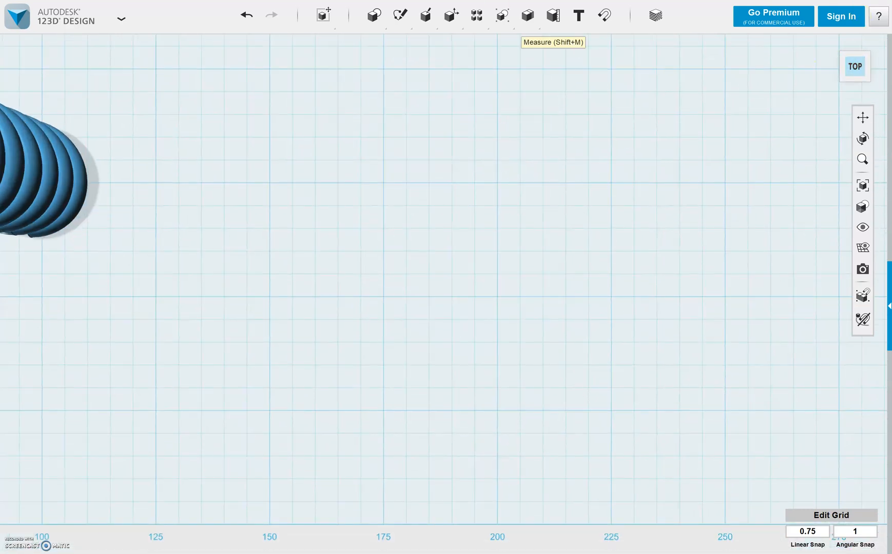
Place a torus with major radius 10 and minor radius 2.5 beside the spring.
left_click(371, 14)
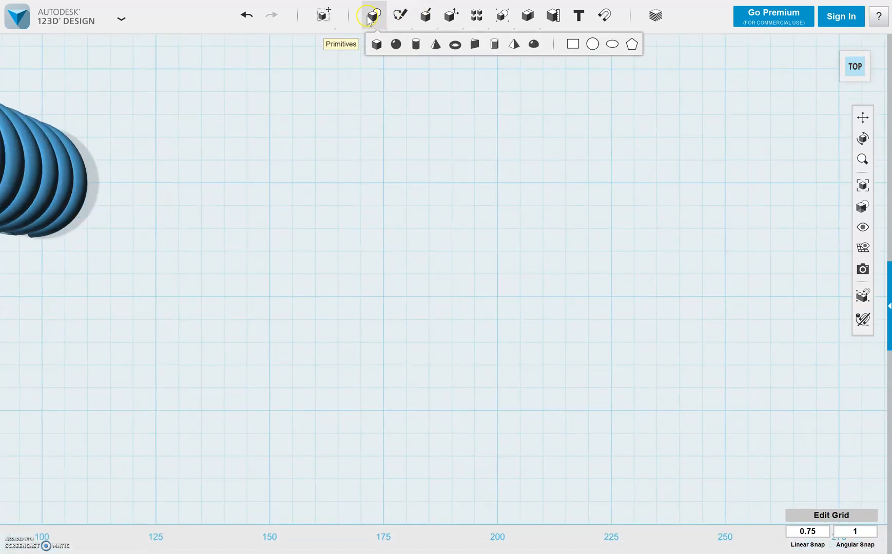
left_click(459, 44)
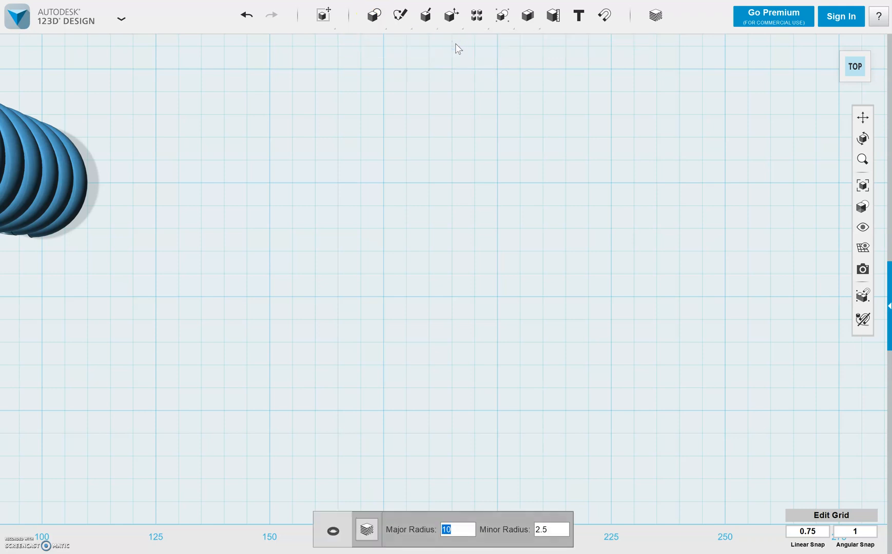
left_click(374, 14)
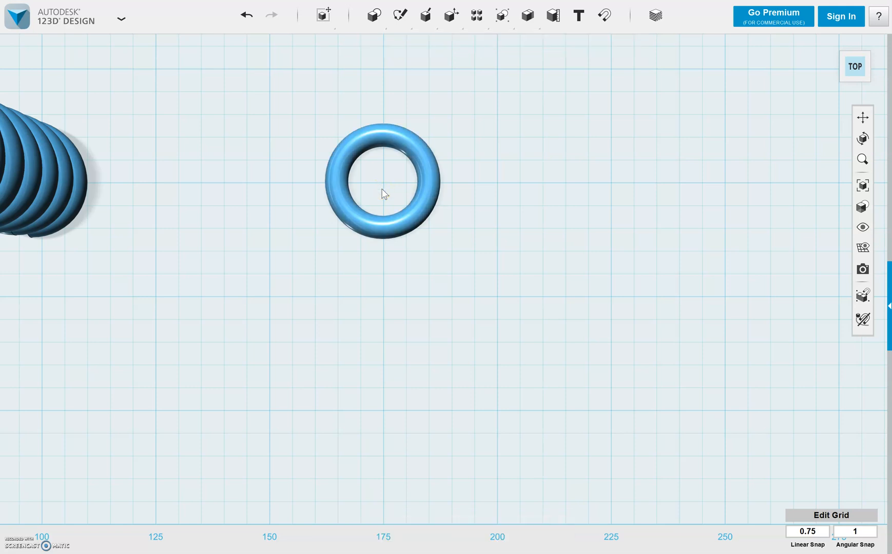
Draw a vertical polyline sketch through the torus centre and exit sketch mode.
left_click(397, 14)
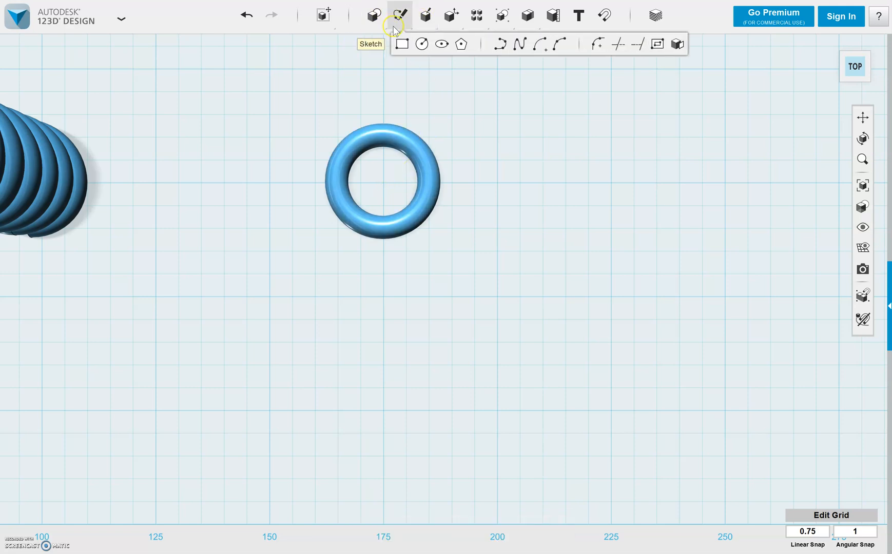
left_click(398, 14)
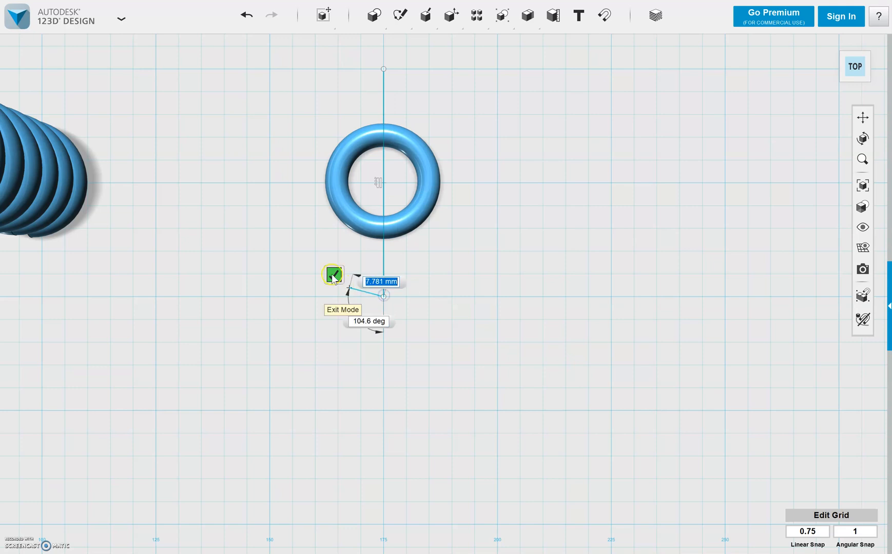
left_click(476, 15)
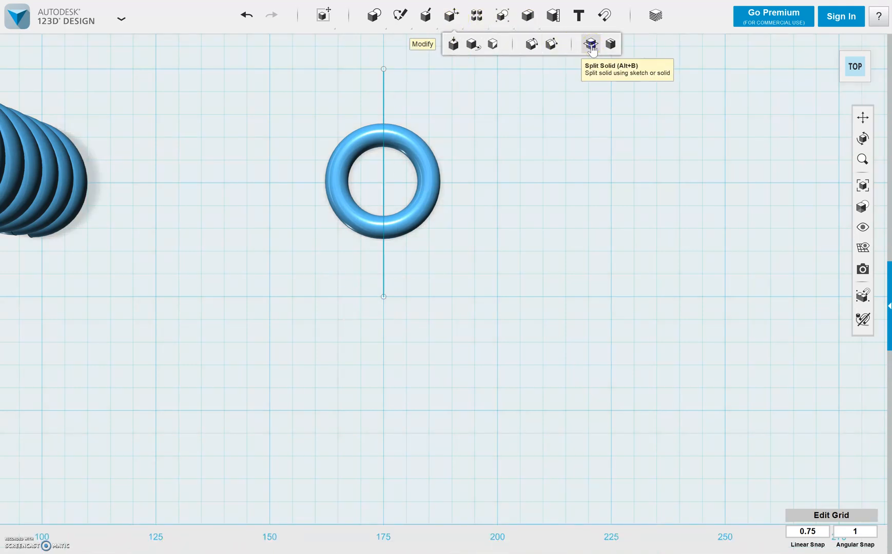
Split the torus into two halves with the vertical sketch line as the splitting tool.
left_click(590, 43)
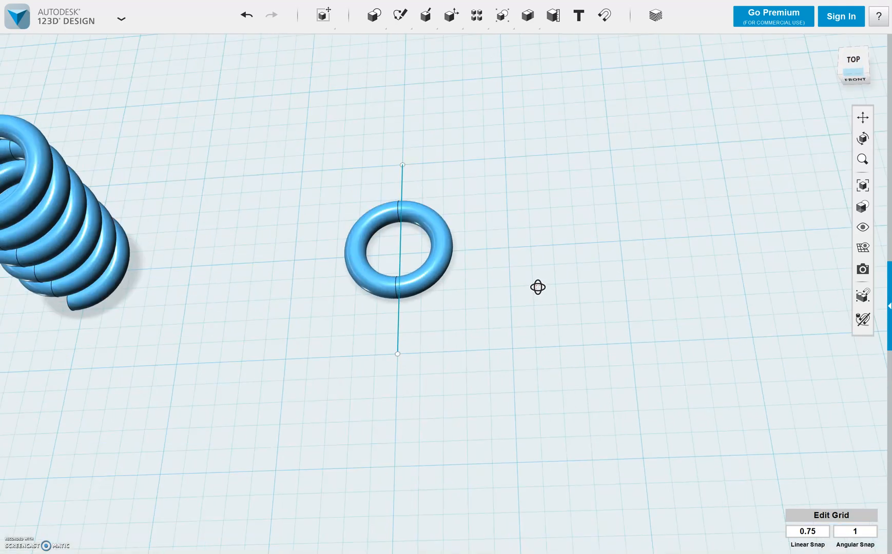
Select one torus half and start tilting it with the rotate handle, about -9 degrees.
left_click_drag(534, 288, 529, 282)
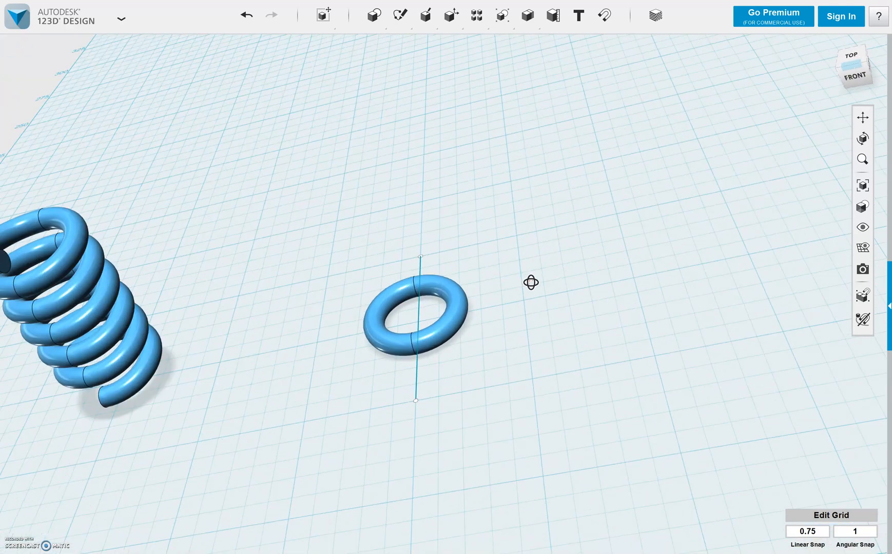
left_click(398, 13)
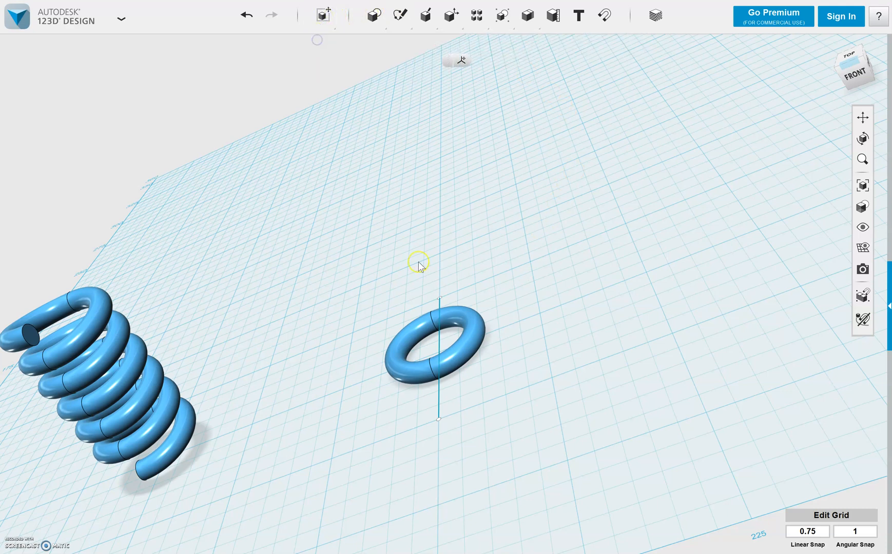
left_click(434, 351)
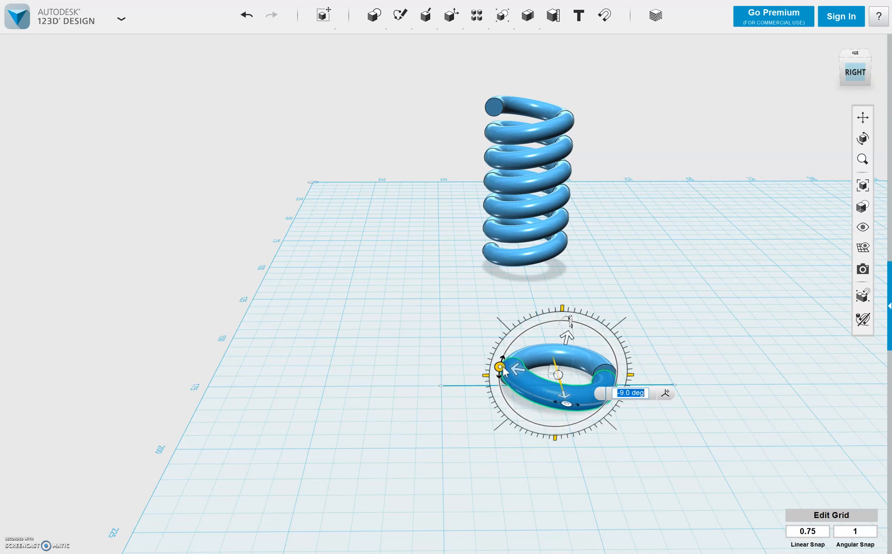
Tilt the first half -10 degrees and rotate the other half the opposite way.
type("-10")
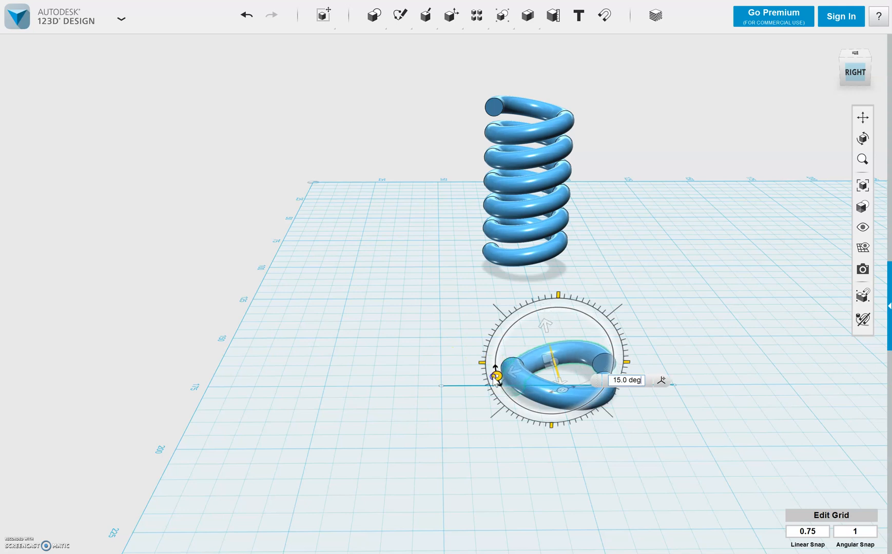
left_click_drag(498, 377, 501, 381)
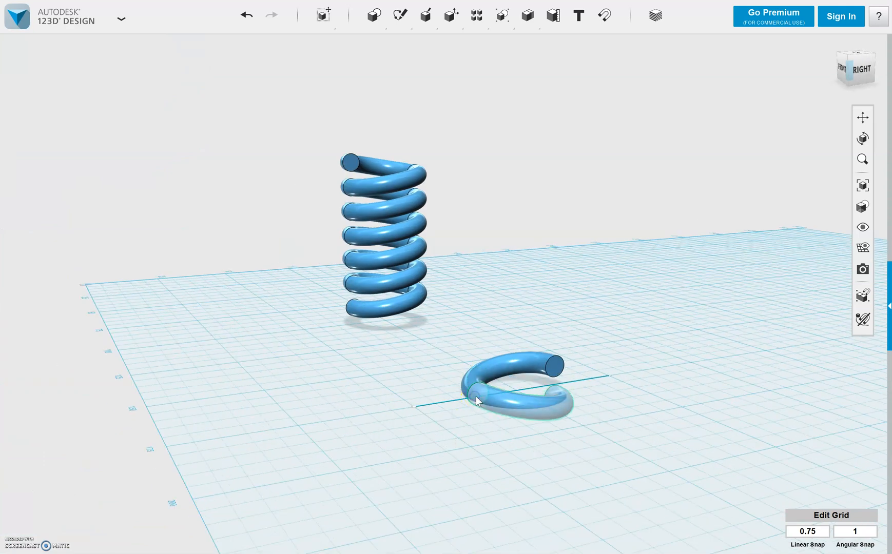
left_click(479, 401)
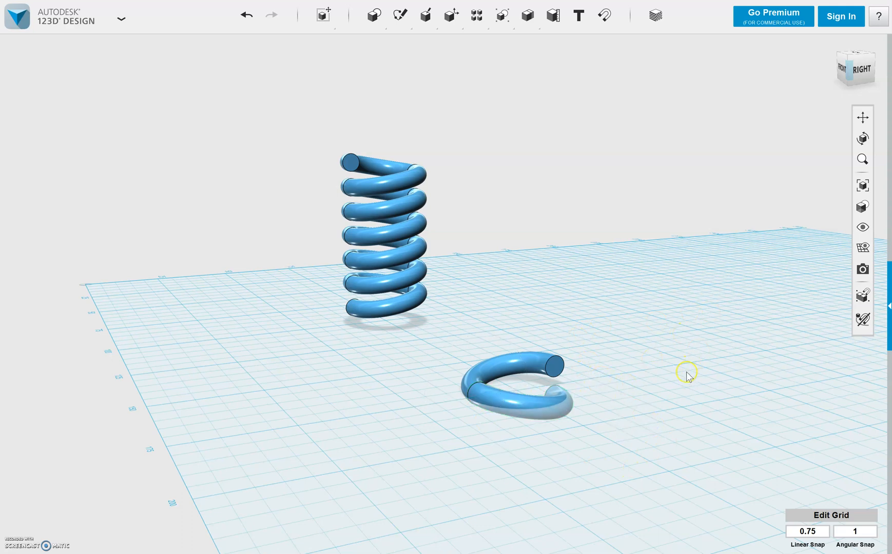
left_click_drag(685, 376, 415, 421)
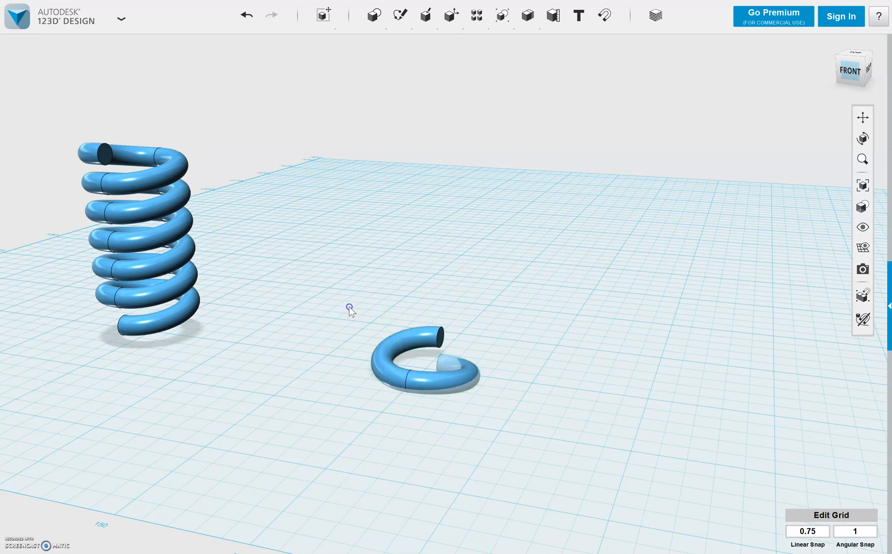
Copy the open coil turn and stack the pasted copy on top of the original.
left_click(417, 369)
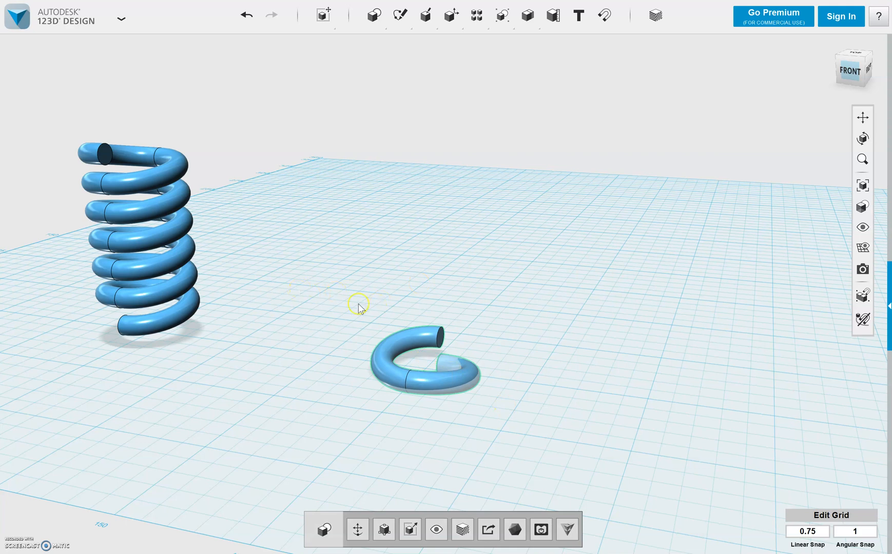
mouse_move(533, 443)
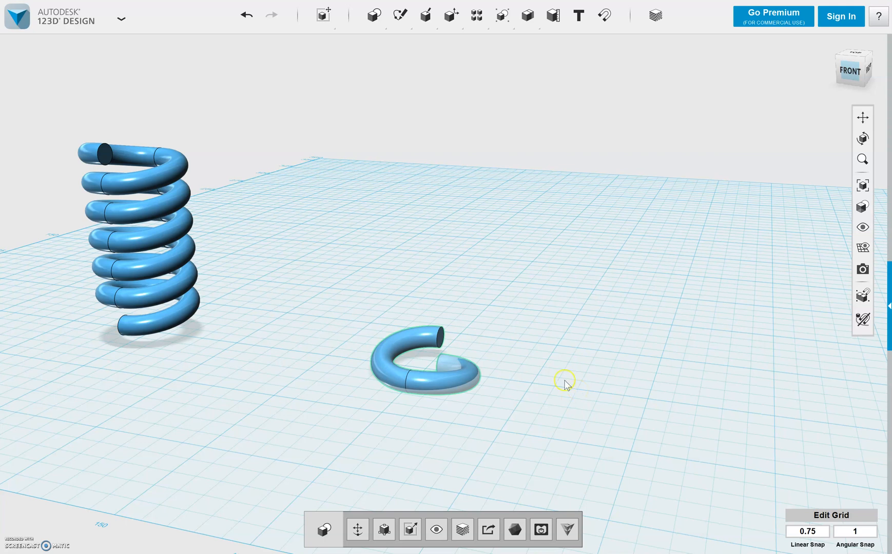
mouse_move(426, 352)
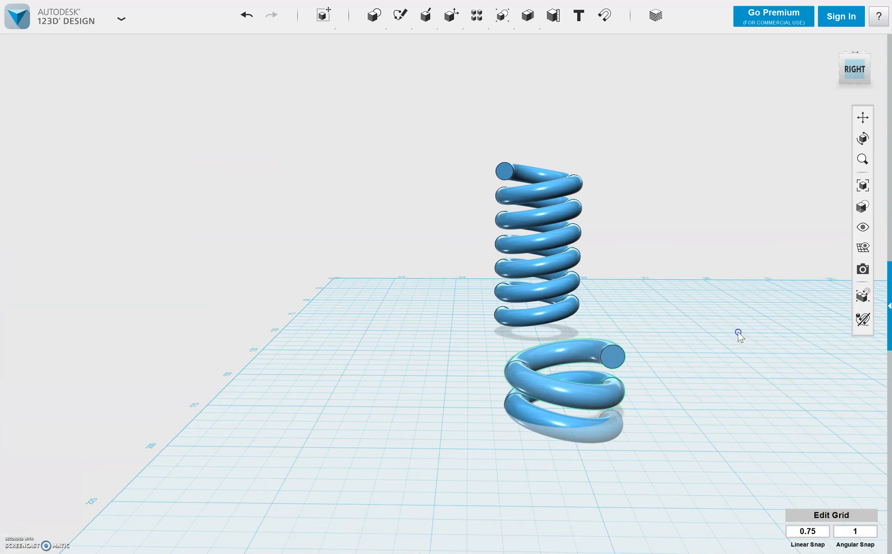
mouse_move(551, 14)
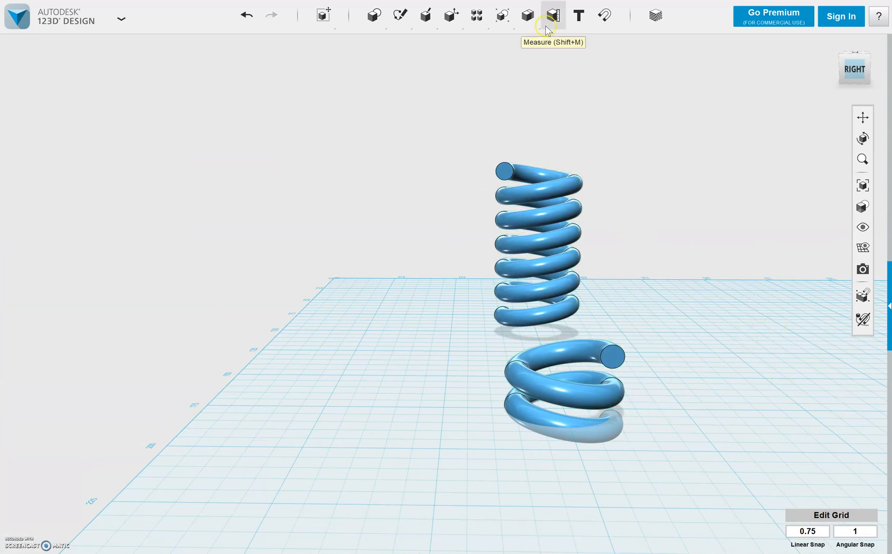
left_click(527, 15)
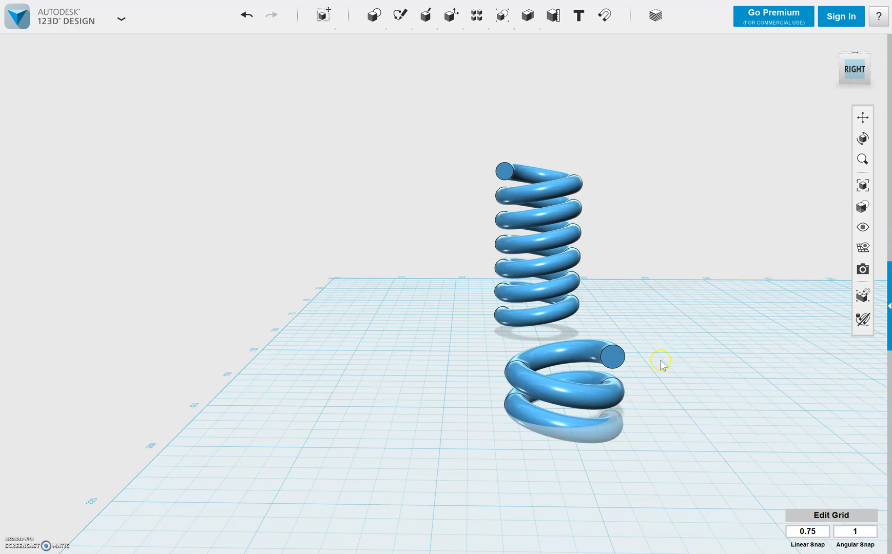
Box-select both coil turns and pick them up with the Move tool.
left_click_drag(660, 363, 634, 440)
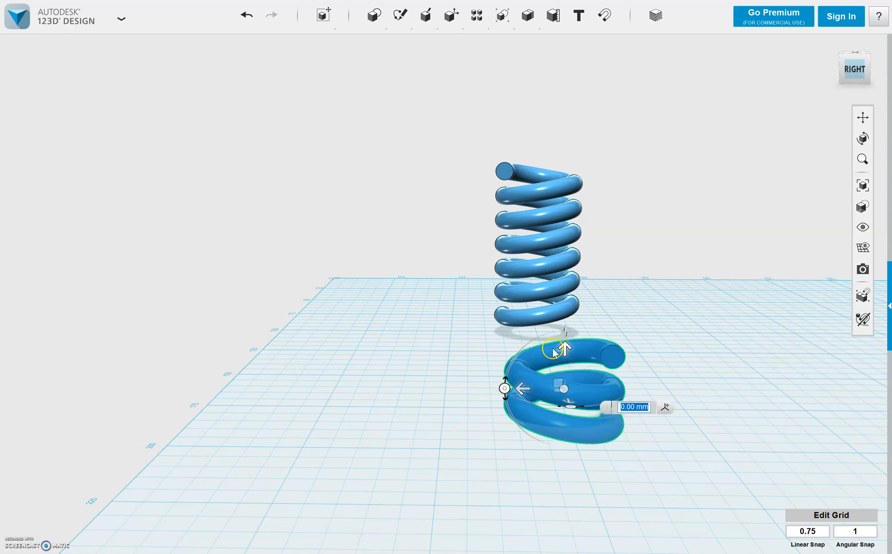
Drag the two-turn coil upward onto the existing spring's end.
left_click_drag(563, 345, 560, 213)
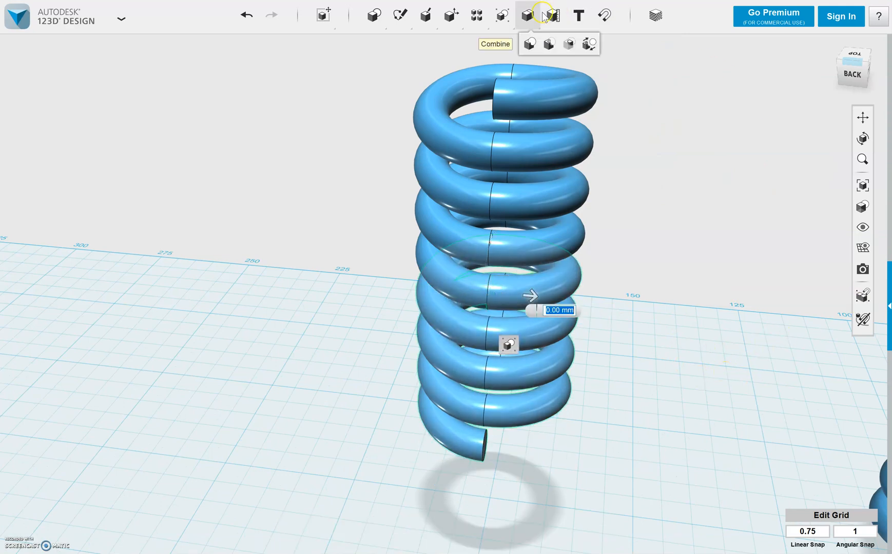
Merge all stacked coil pieces into one solid spring and orbit around it.
left_click(529, 45)
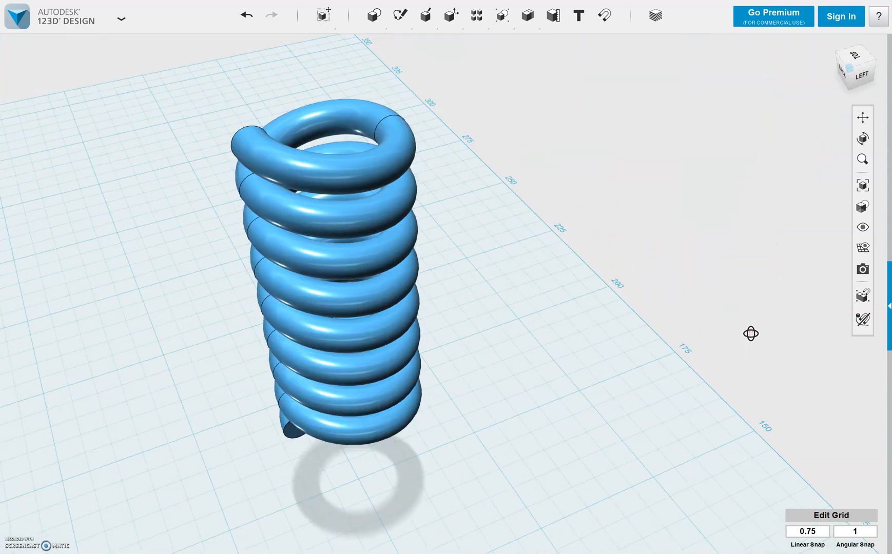
left_click_drag(751, 333, 127, 444)
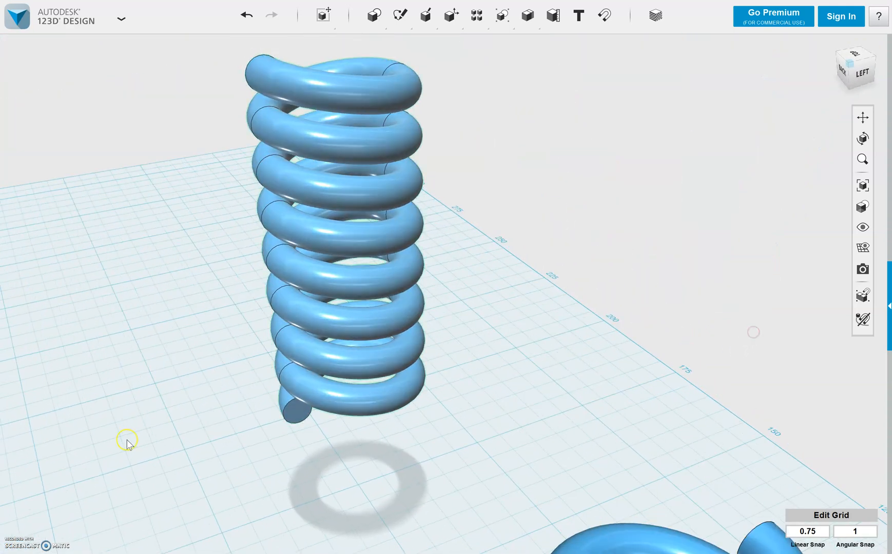